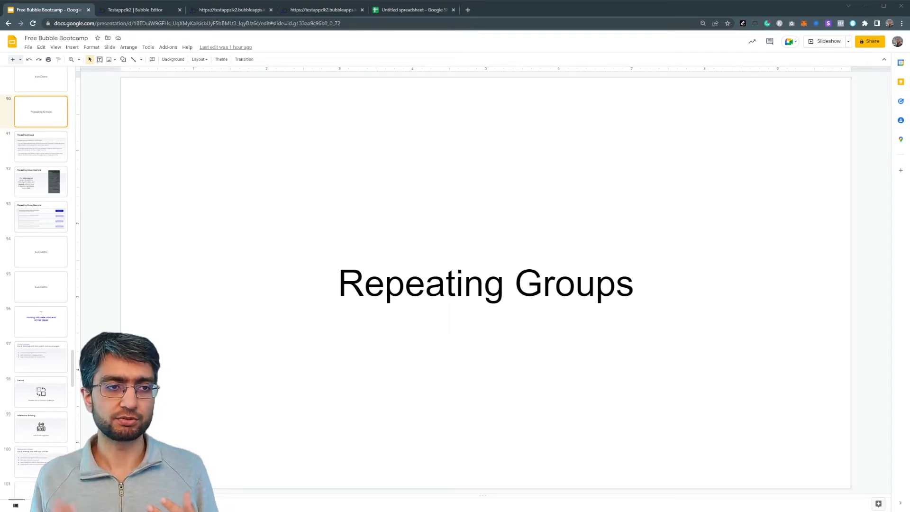
# Open slide 91, the Repeating Groups definition slide about displaying lists in a grid.
pyautogui.click(41, 146)
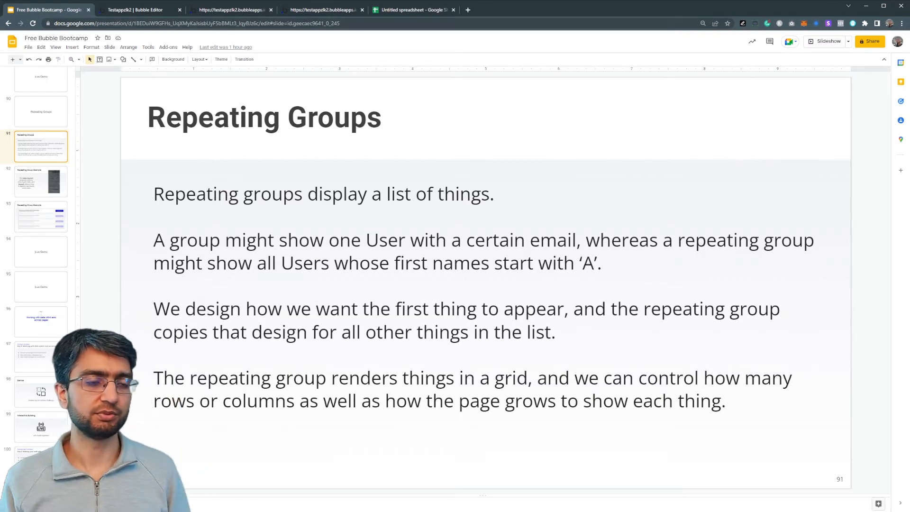
# Open slide 92, the Repeating Group Example on data source and layout properties.
pyautogui.click(41, 181)
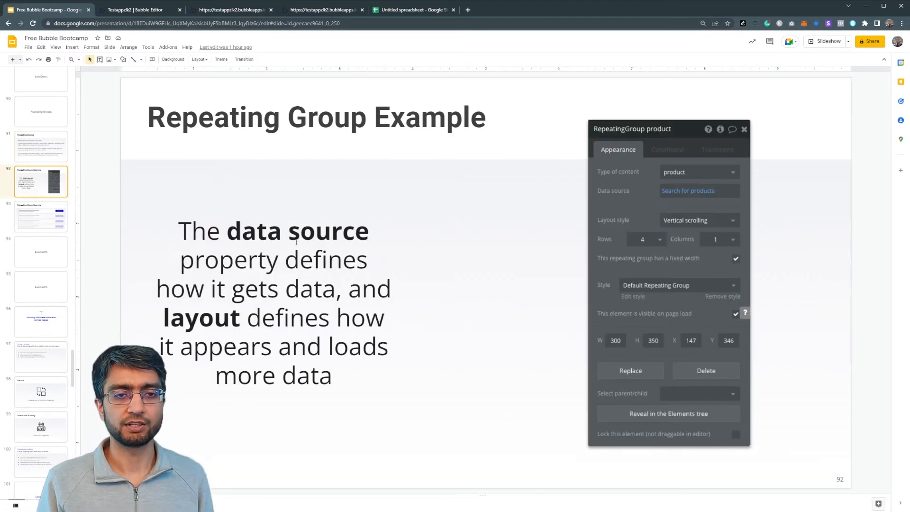
pyautogui.moveTo(334, 213)
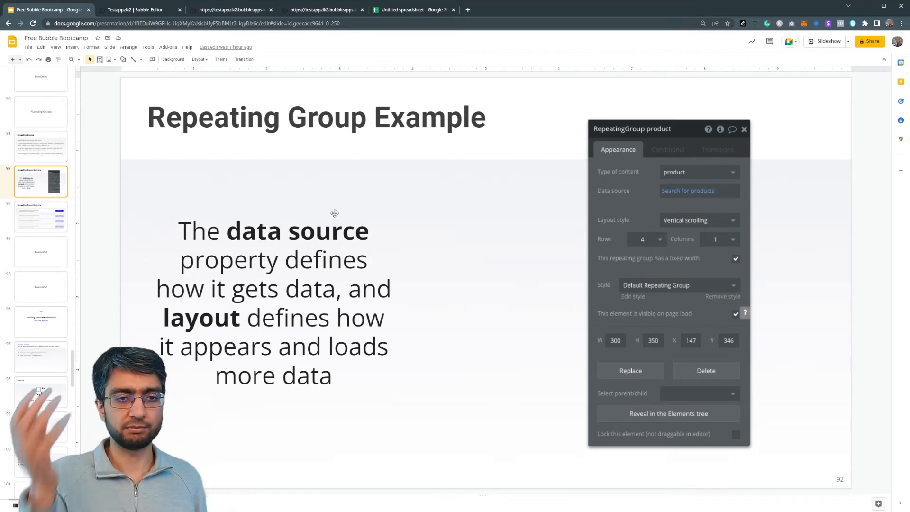
# Open slide 93, the course-card example with a Start Course button per entry.
pyautogui.click(41, 217)
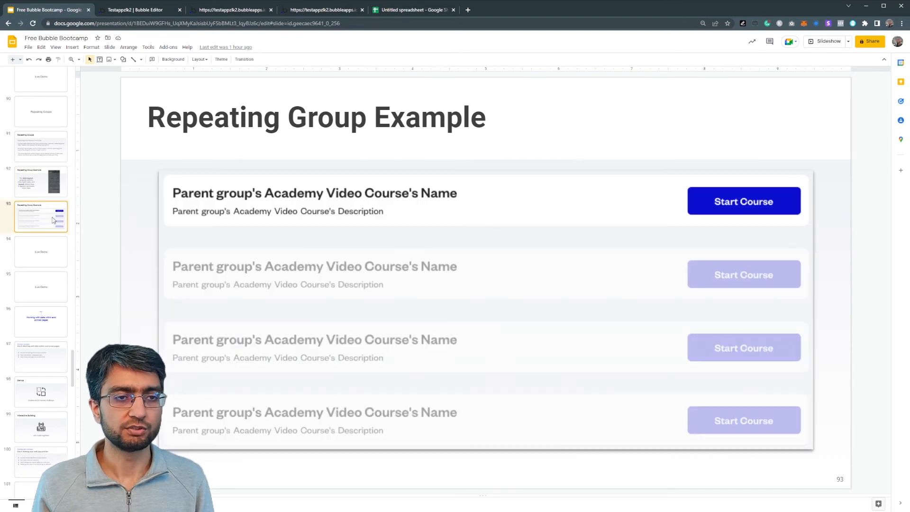
pyautogui.moveTo(526, 201)
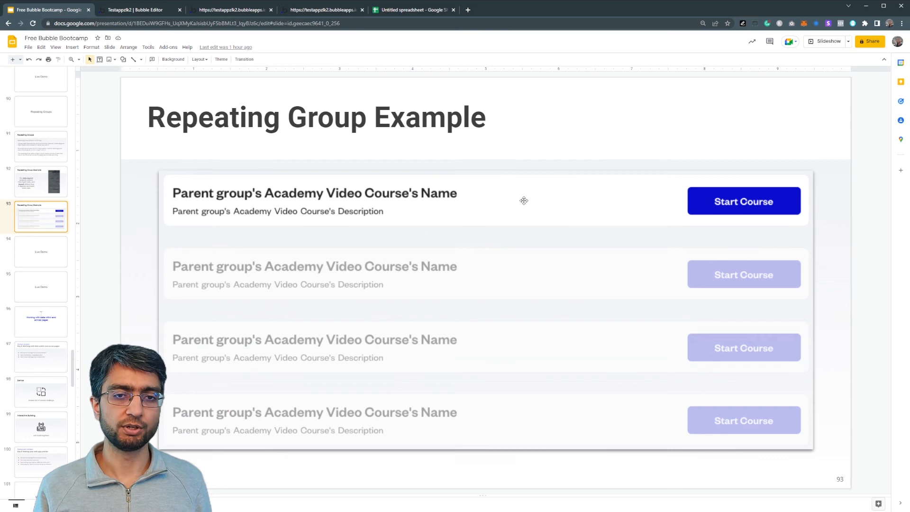
pyautogui.moveTo(283, 223)
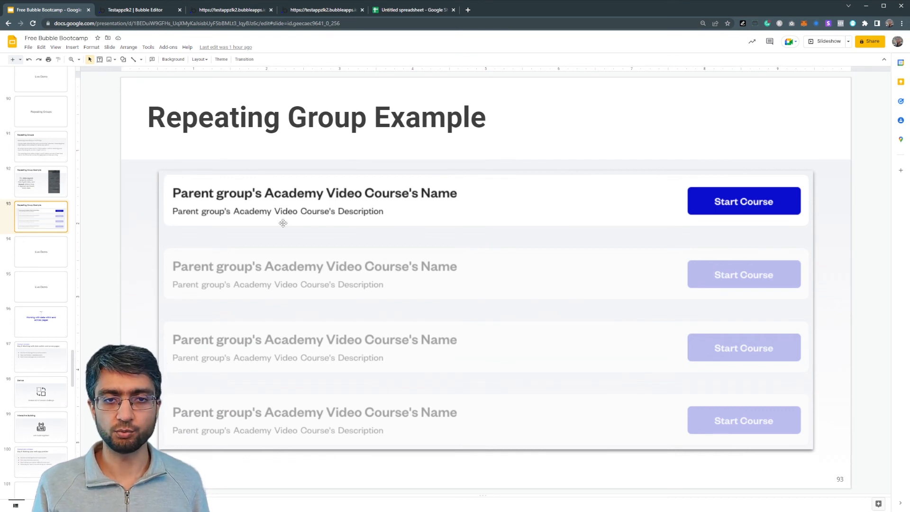
pyautogui.moveTo(242, 181)
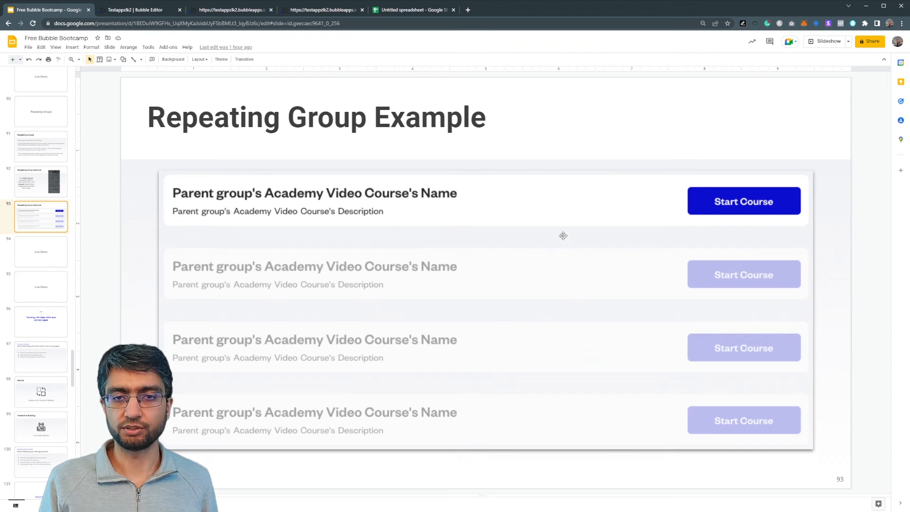
pyautogui.moveTo(558, 203)
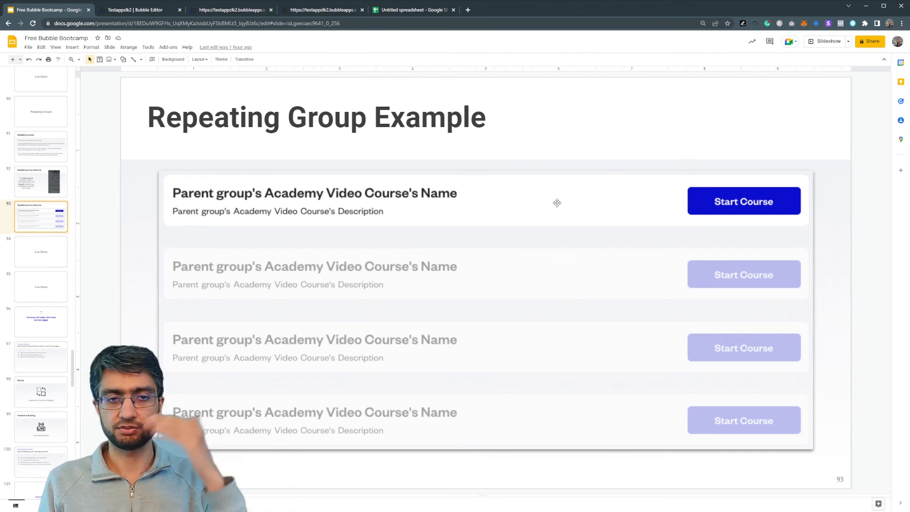